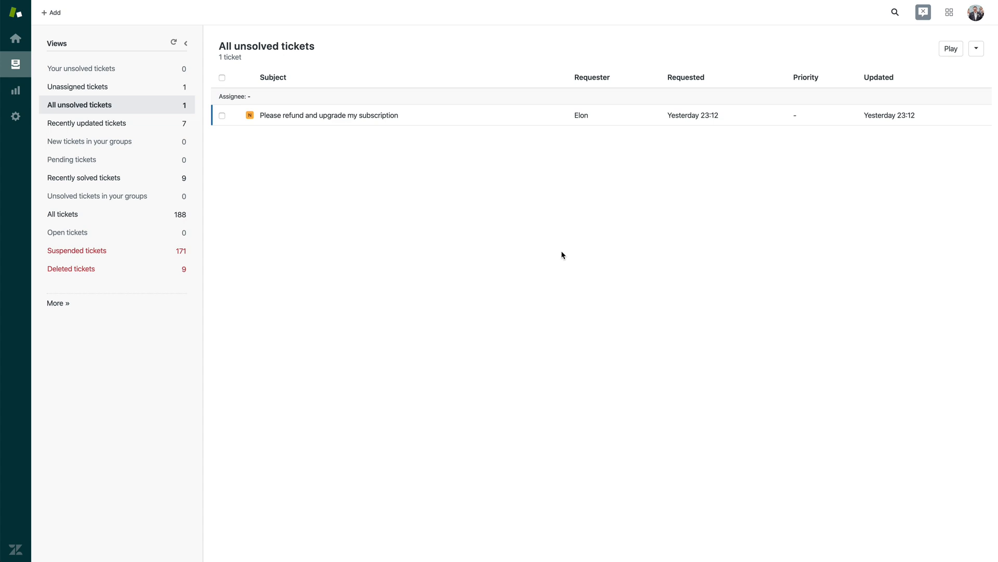
mouse_move(397, 247)
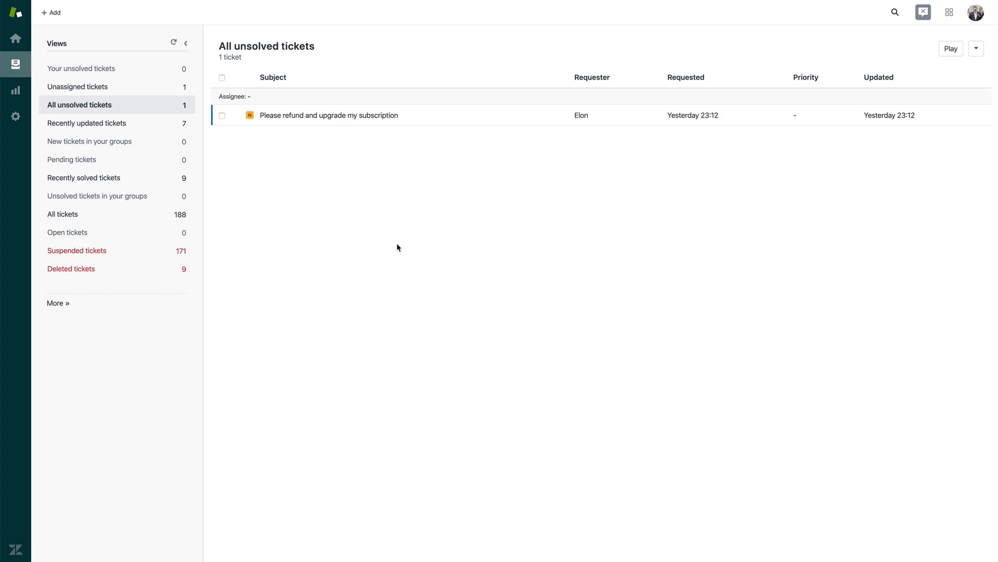
mouse_move(365, 164)
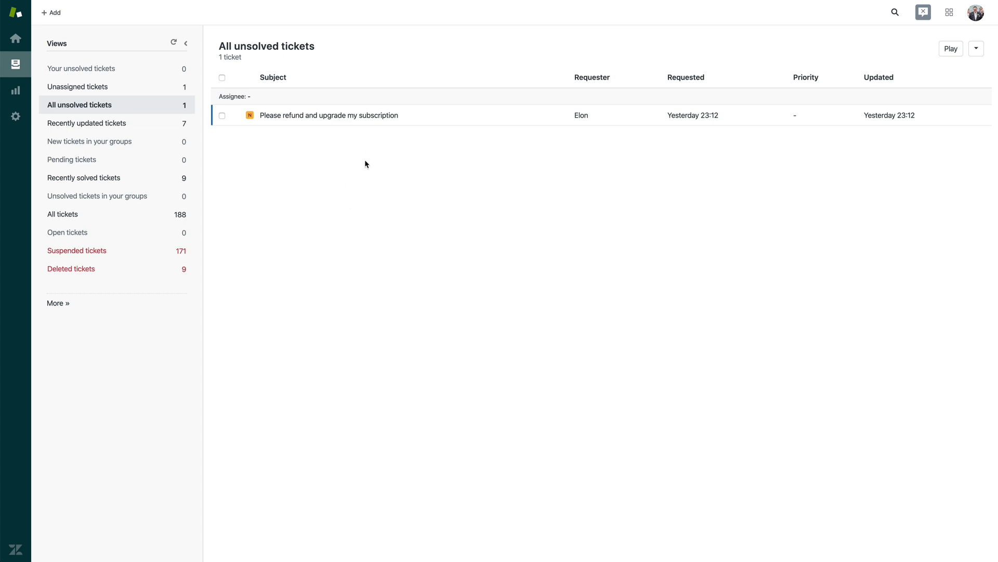
Open the refund-and-upgrade ticket and bring up the refund form for the $3.32 charge.
click(329, 115)
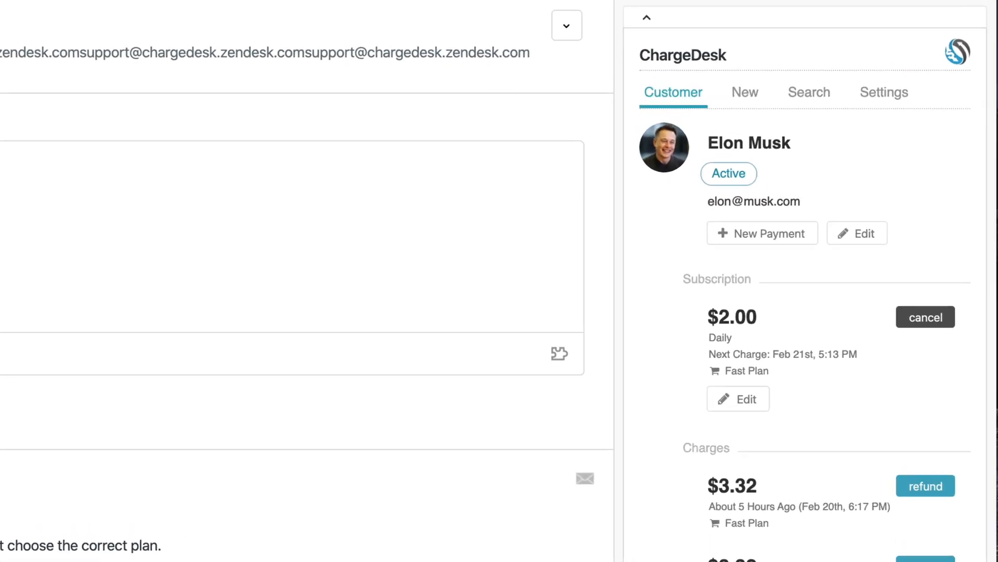
mouse_move(764, 269)
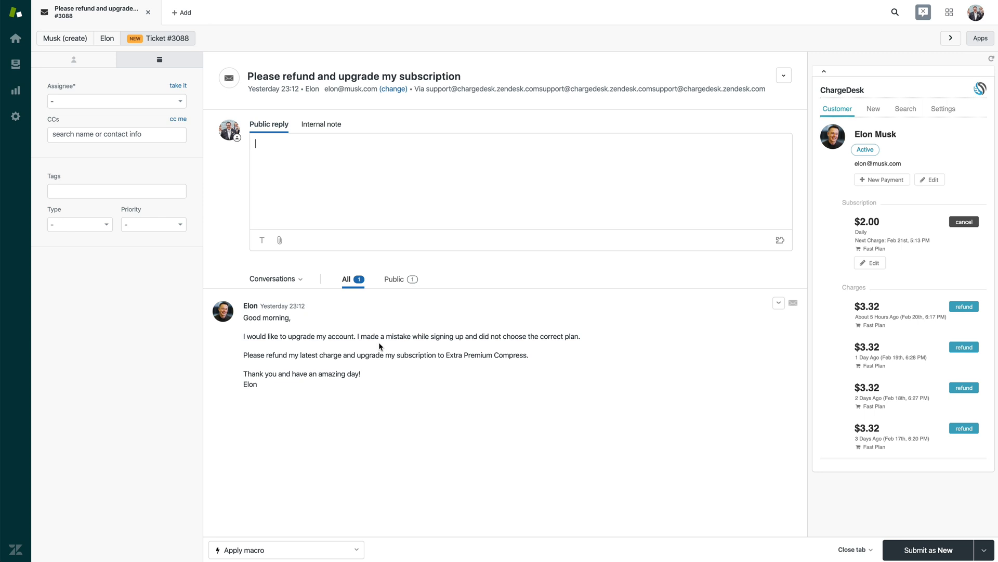
mouse_move(369, 347)
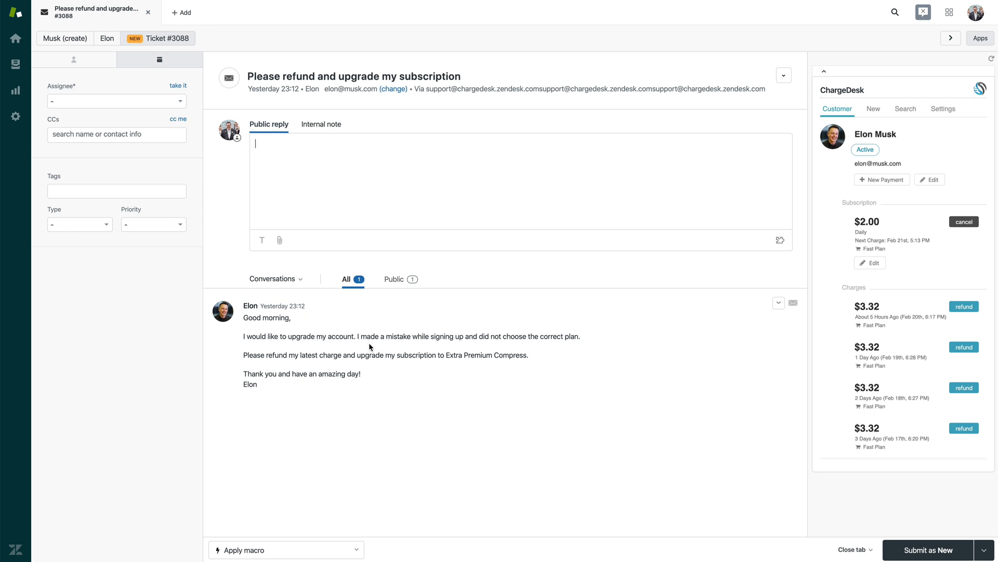
mouse_move(406, 352)
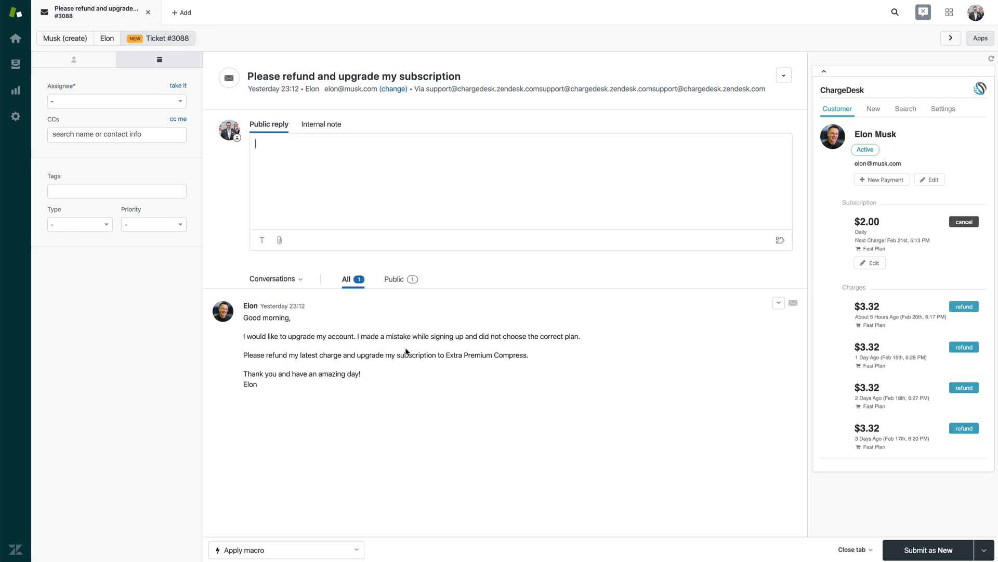
mouse_move(803, 370)
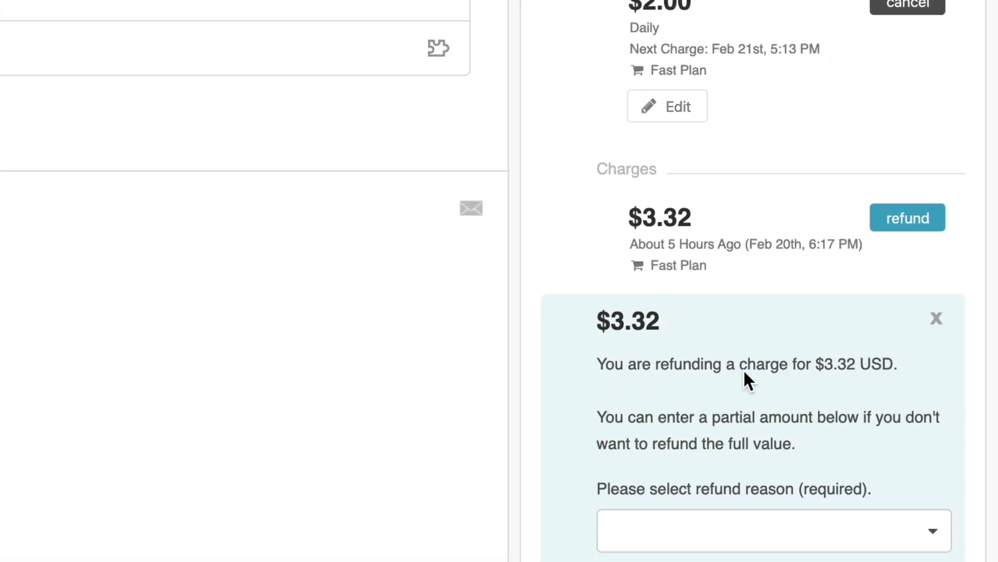
Refund $1.32 of the Feb 19th $3.32 charge, citing 'Forgot to cancel (FC)'.
scroll(down, 3)
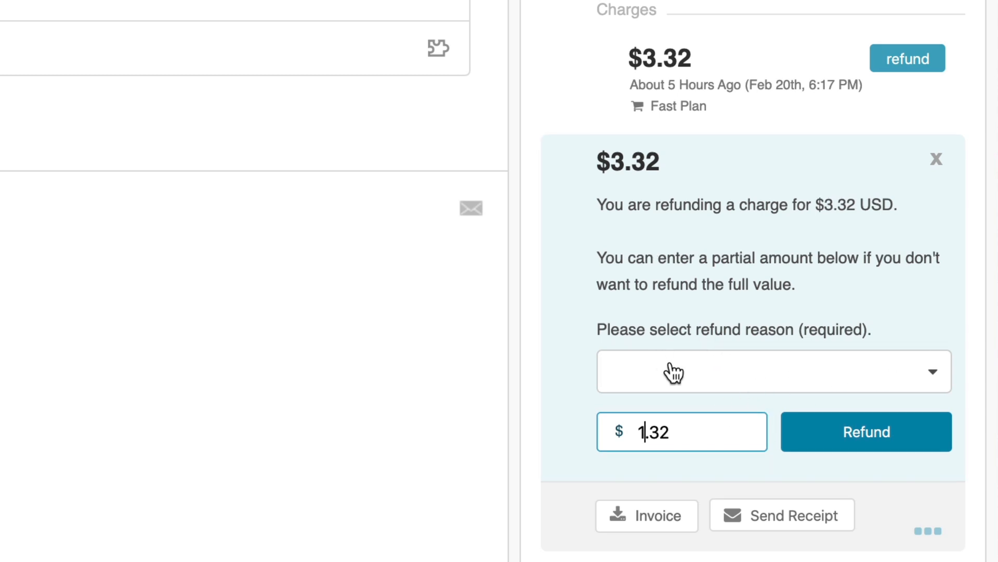
click(774, 371)
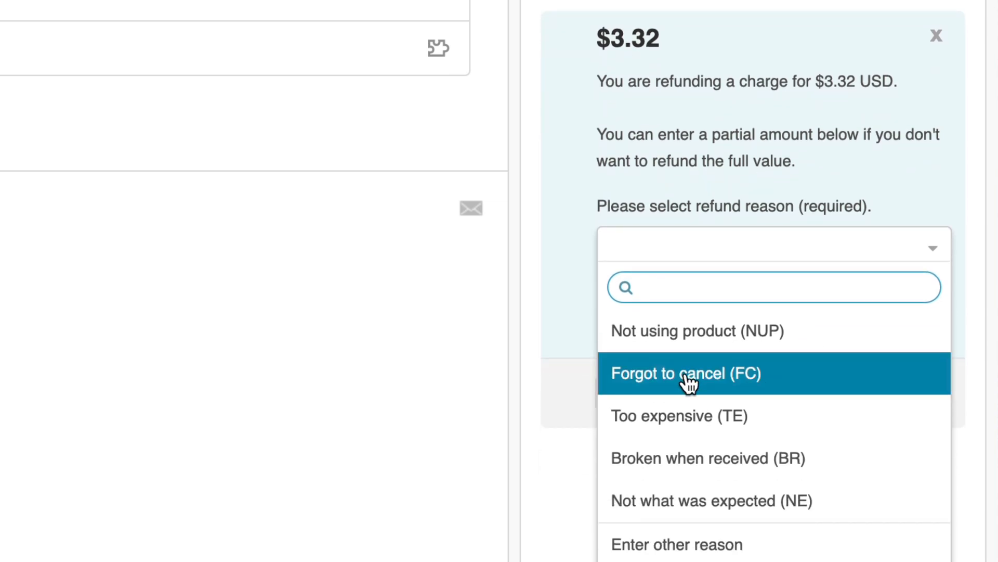
mouse_move(713, 416)
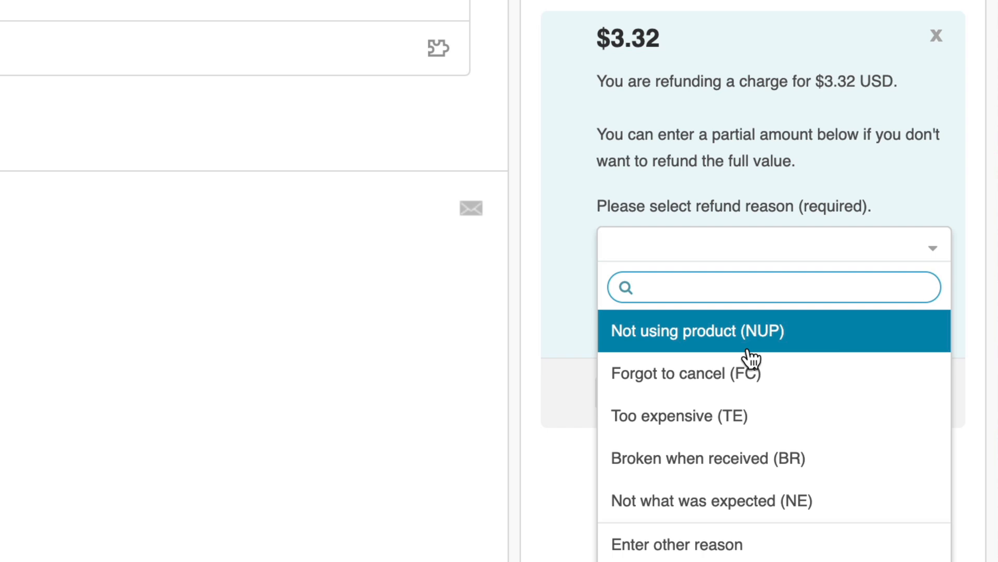
click(684, 374)
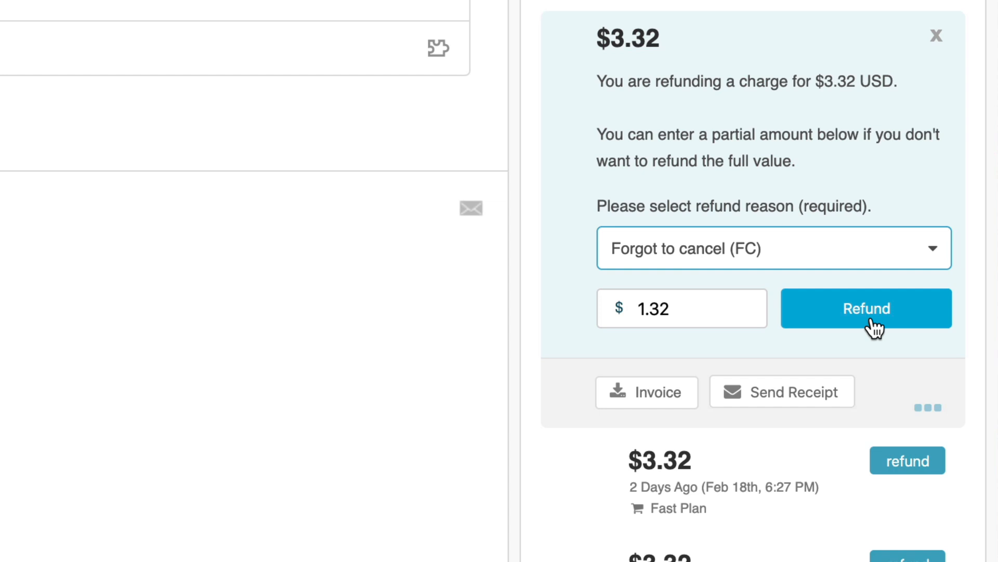
click(865, 309)
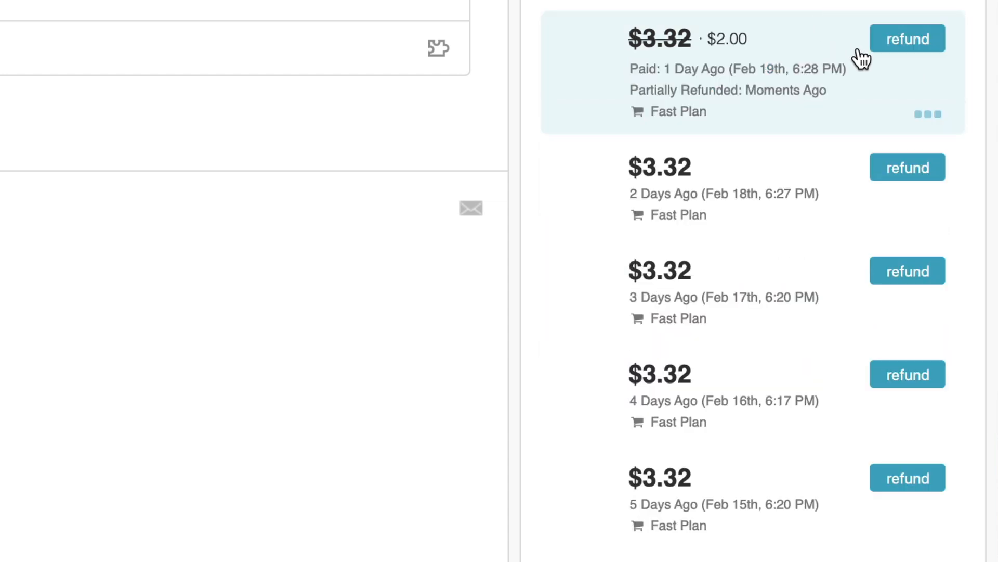
mouse_move(811, 117)
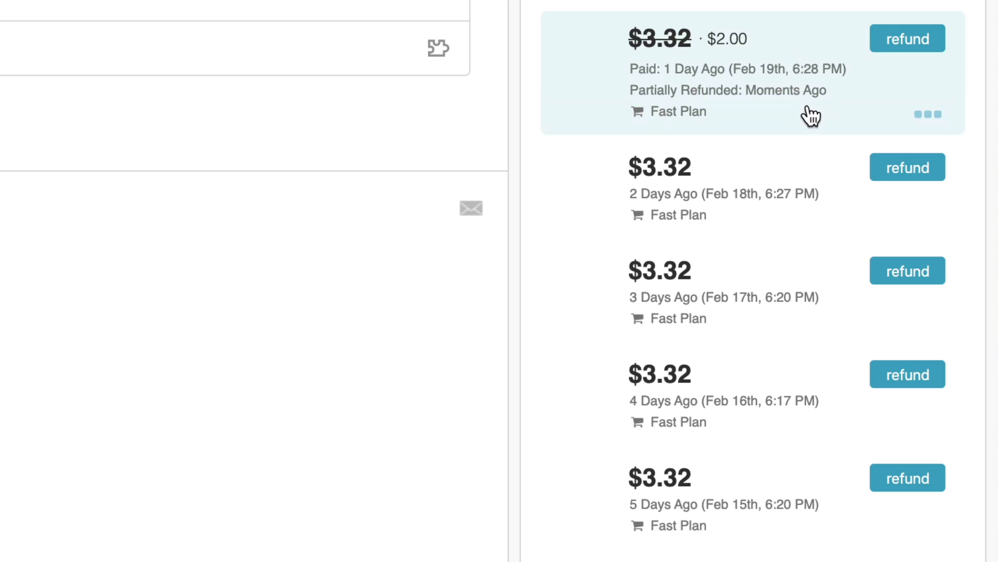
click(700, 73)
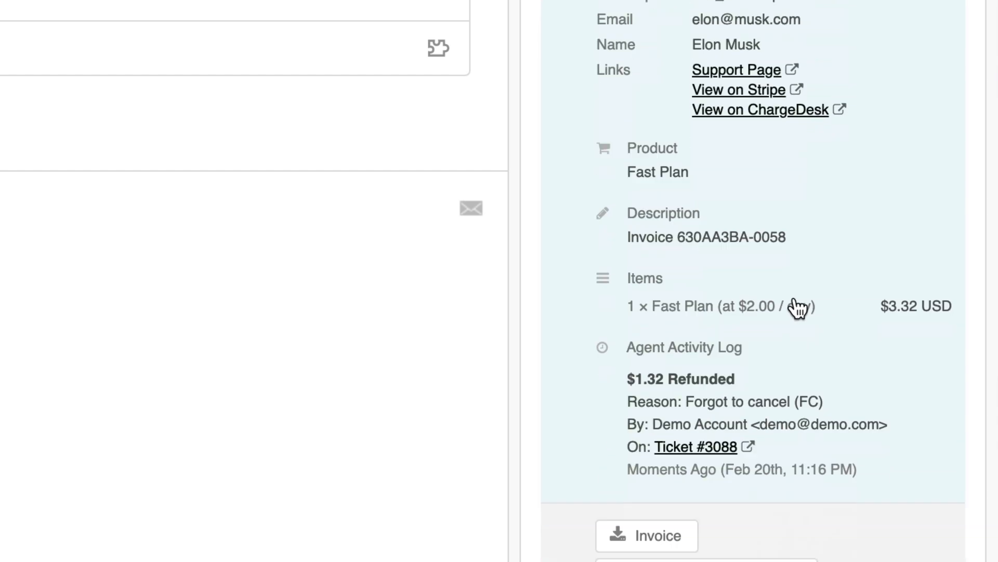
scroll(down, 3)
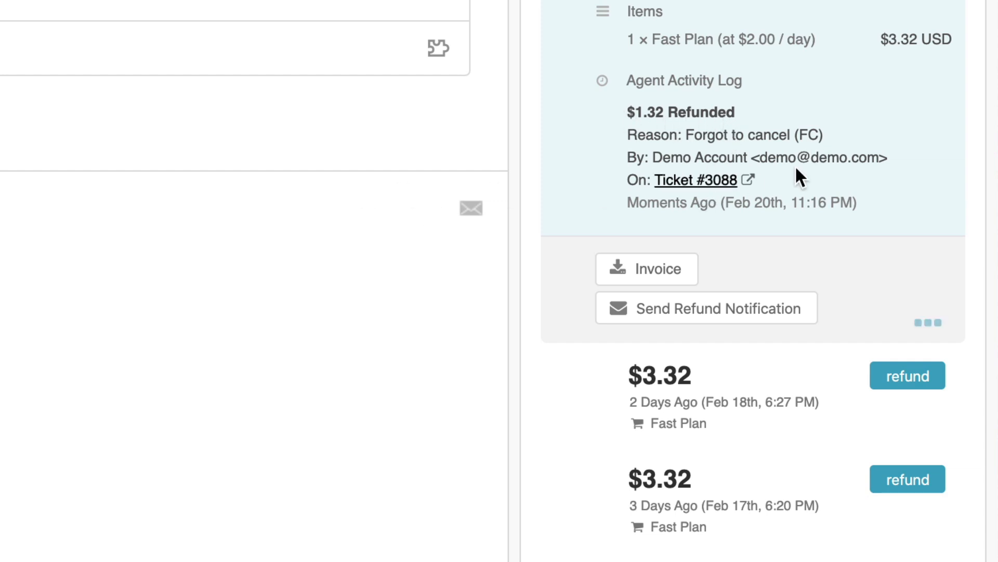
scroll(down, 3)
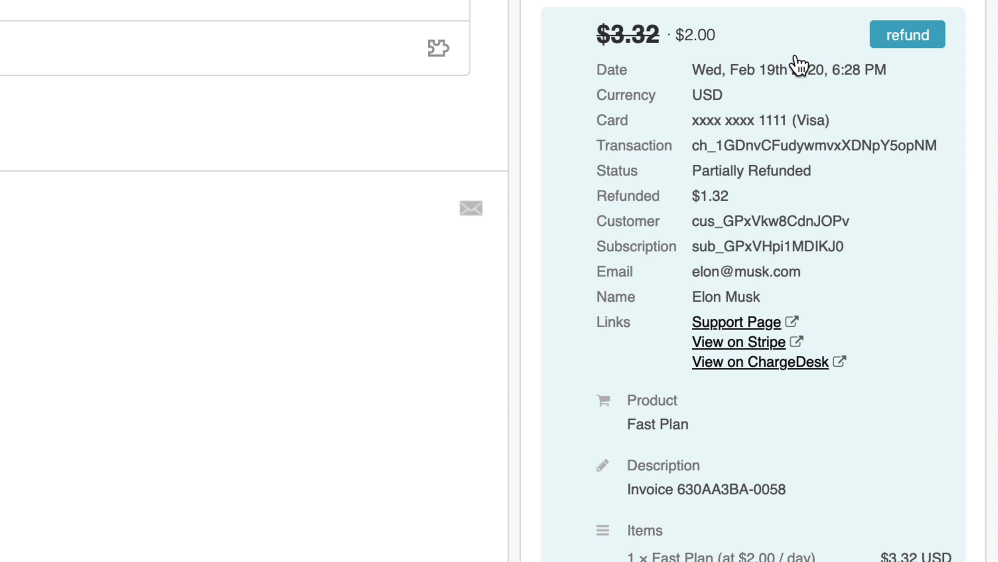
scroll(down, 3)
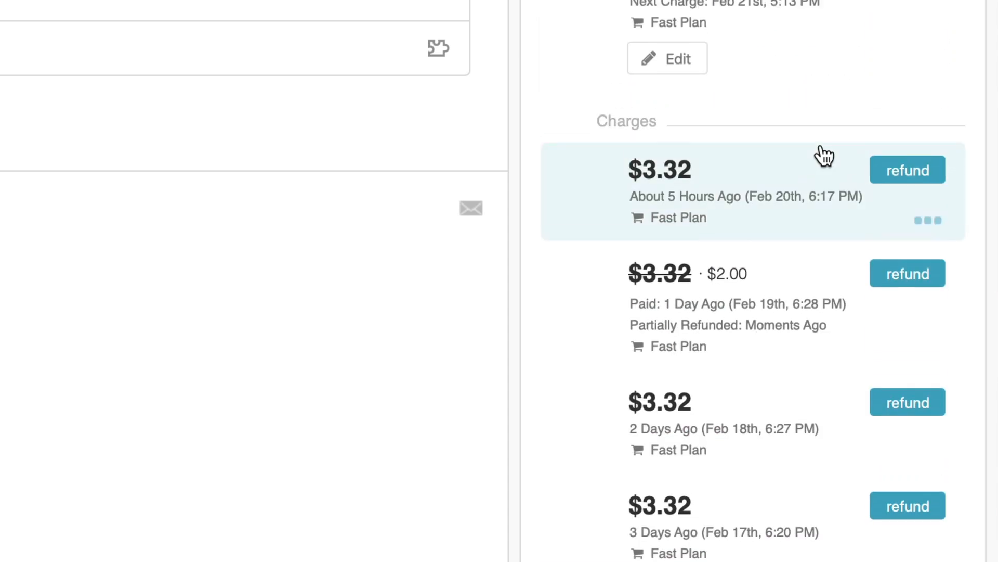
scroll(up, 3)
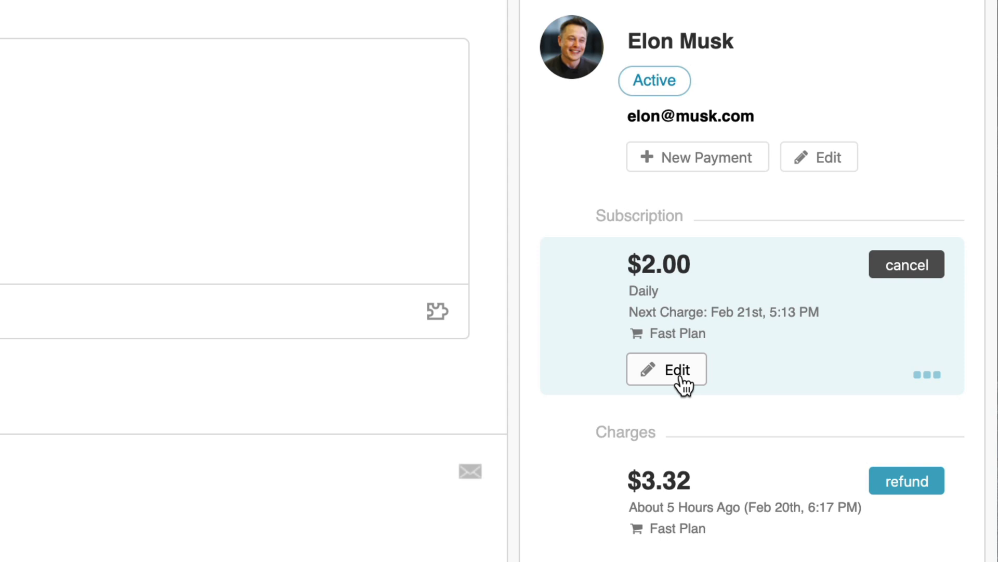
Switch the subscription to Extra Premium Compression with proration, producing a $24.07 charge.
click(666, 369)
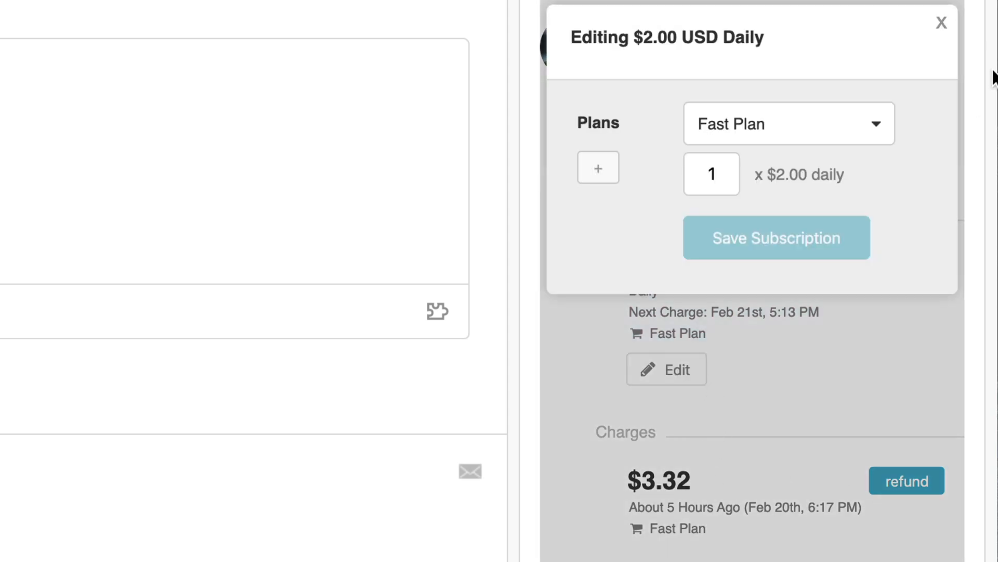
click(788, 123)
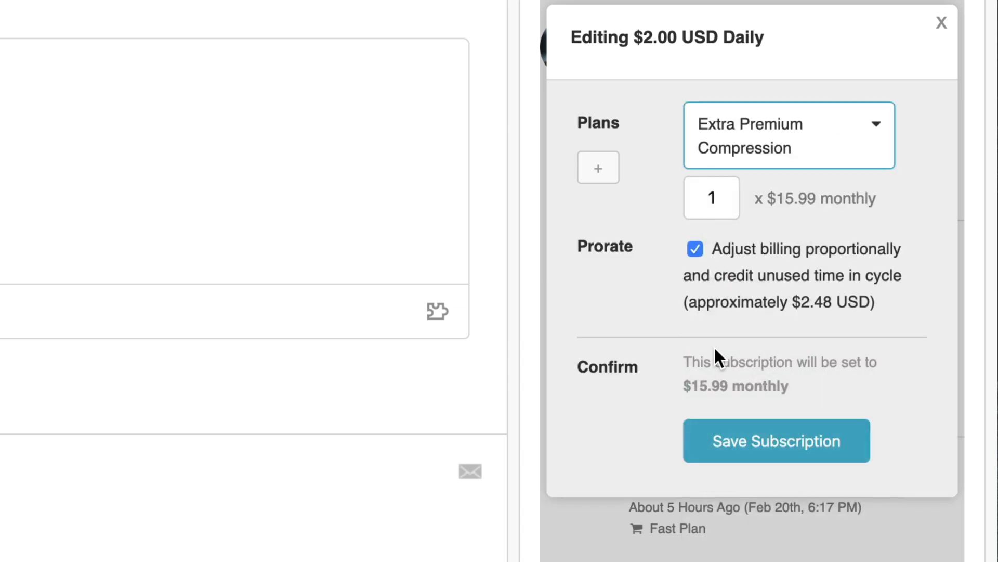
mouse_move(735, 158)
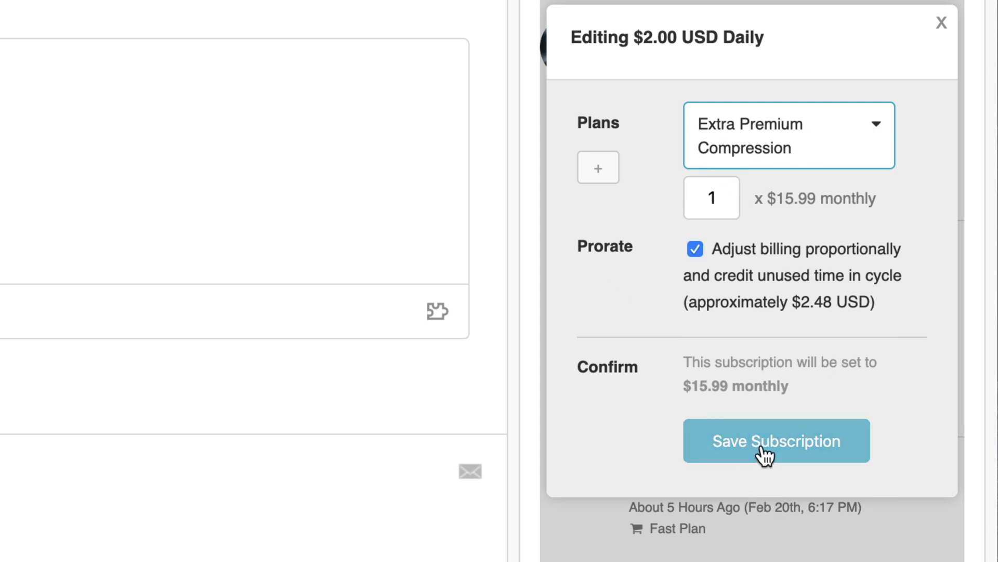
click(777, 439)
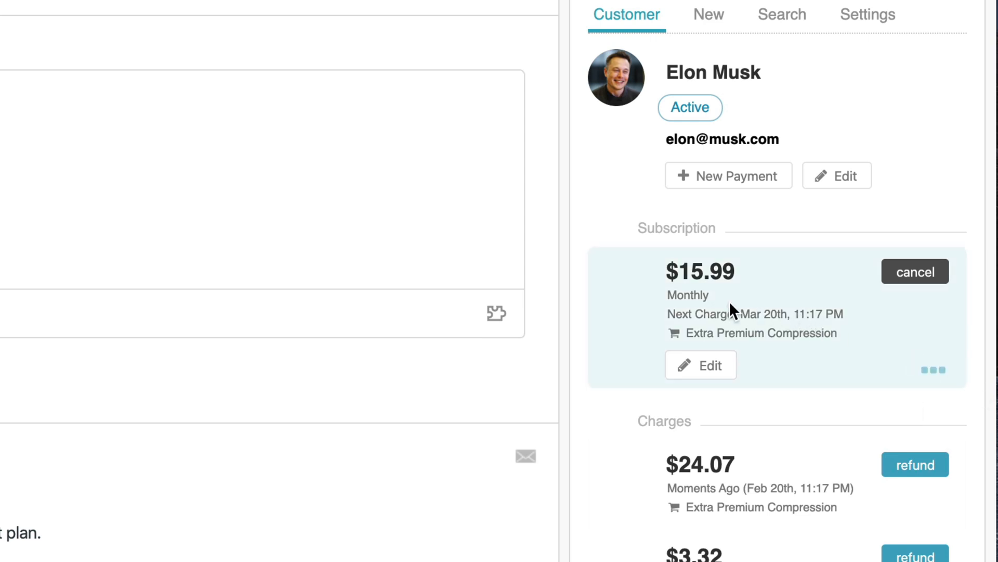
mouse_move(658, 473)
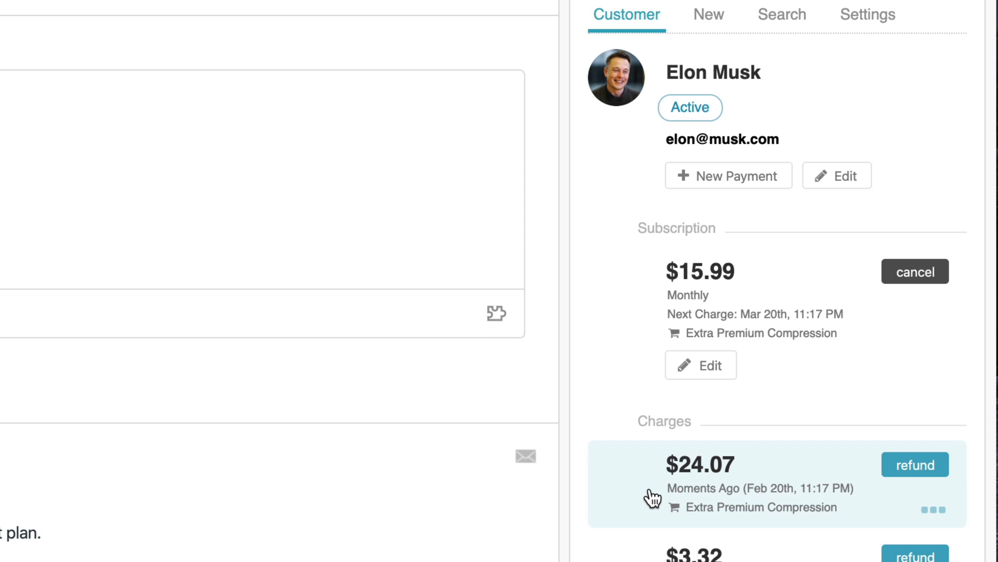
scroll(down, 3)
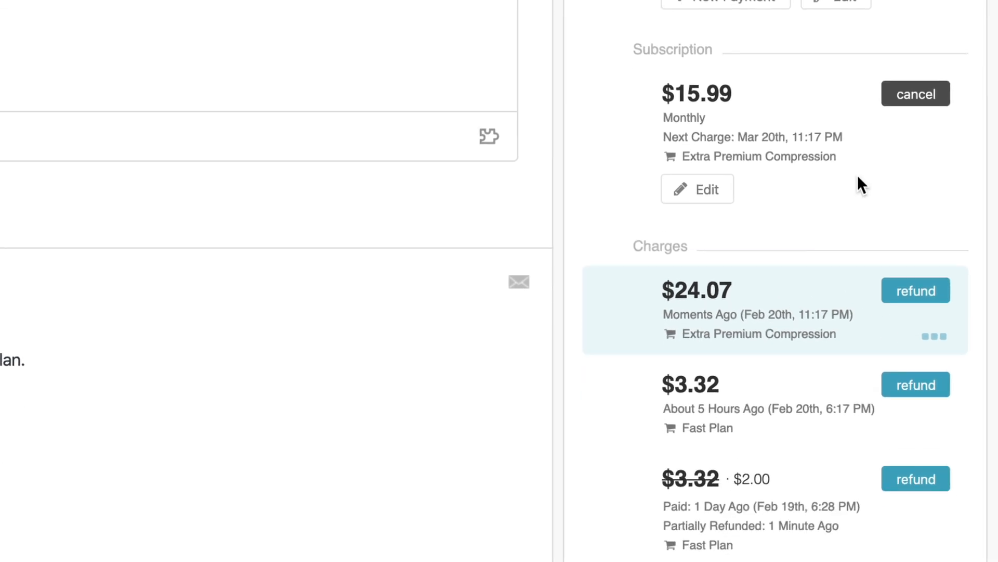
Cancel the $15.99 subscription at period end with reason 'demo', then reactivate it.
click(915, 94)
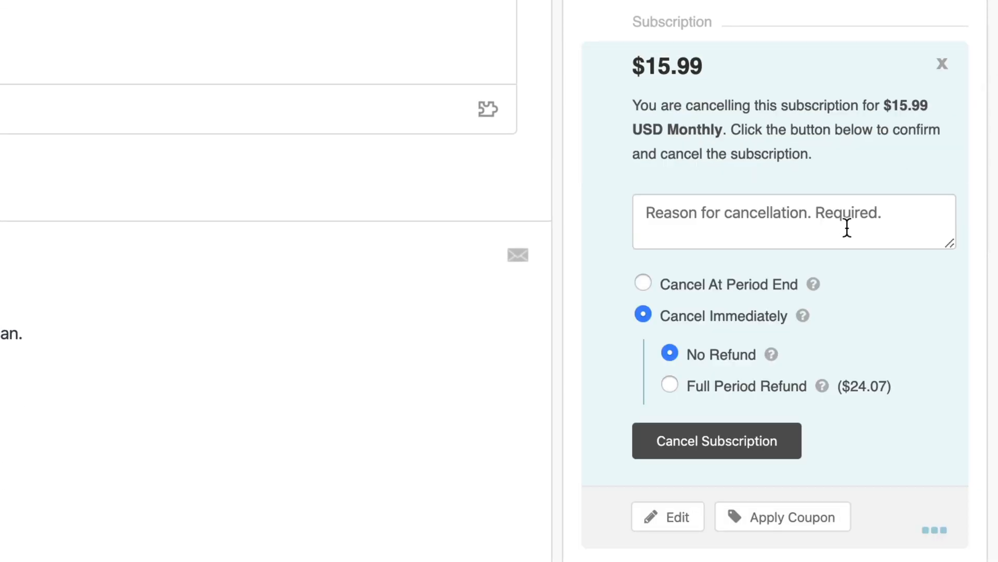
mouse_move(715, 381)
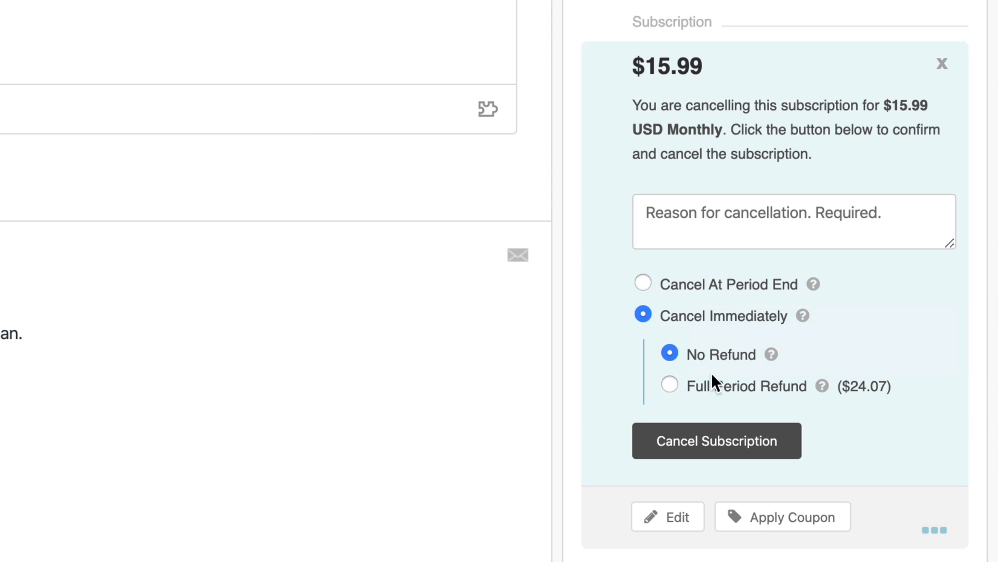
mouse_move(677, 333)
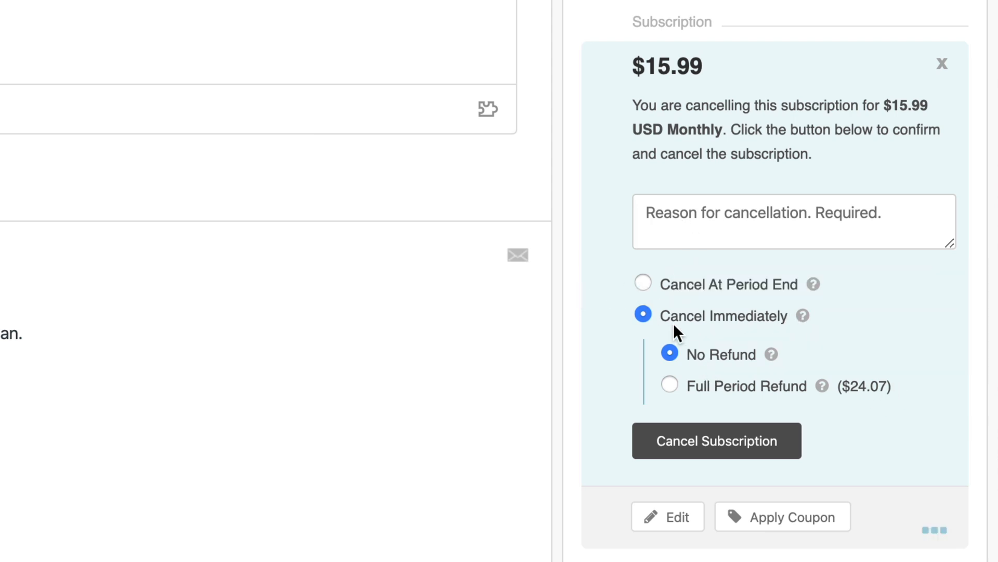
click(642, 283)
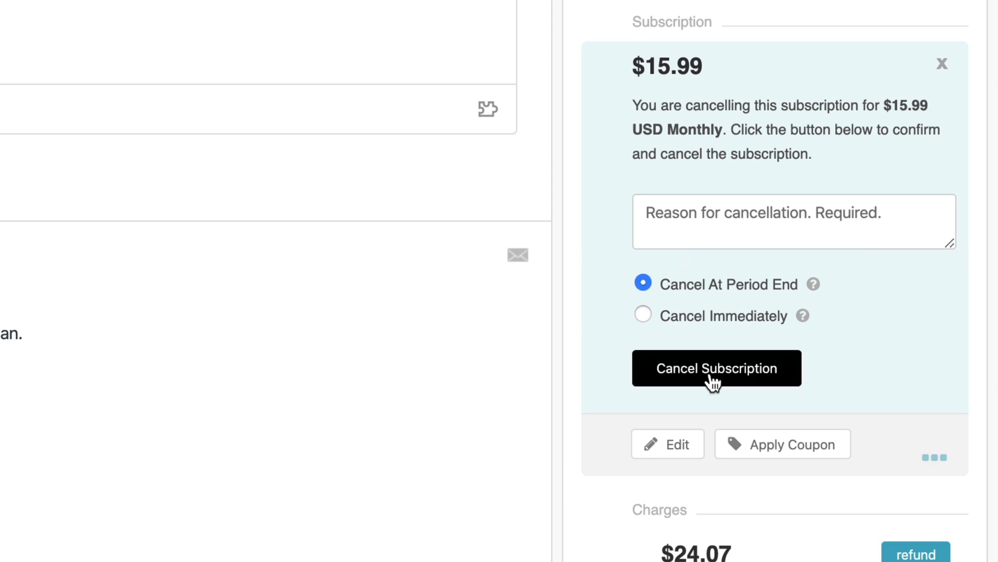
click(715, 368)
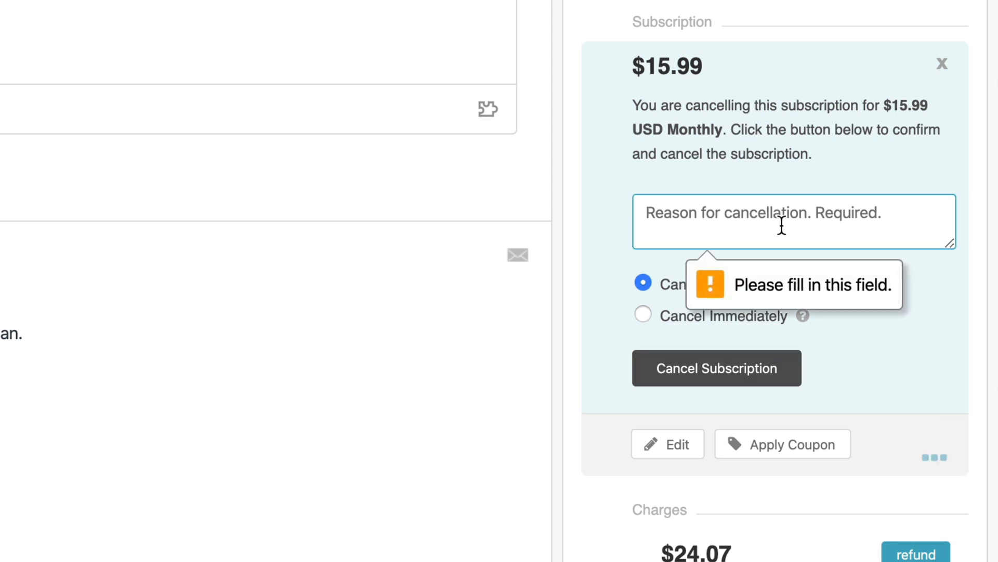
text(demo)
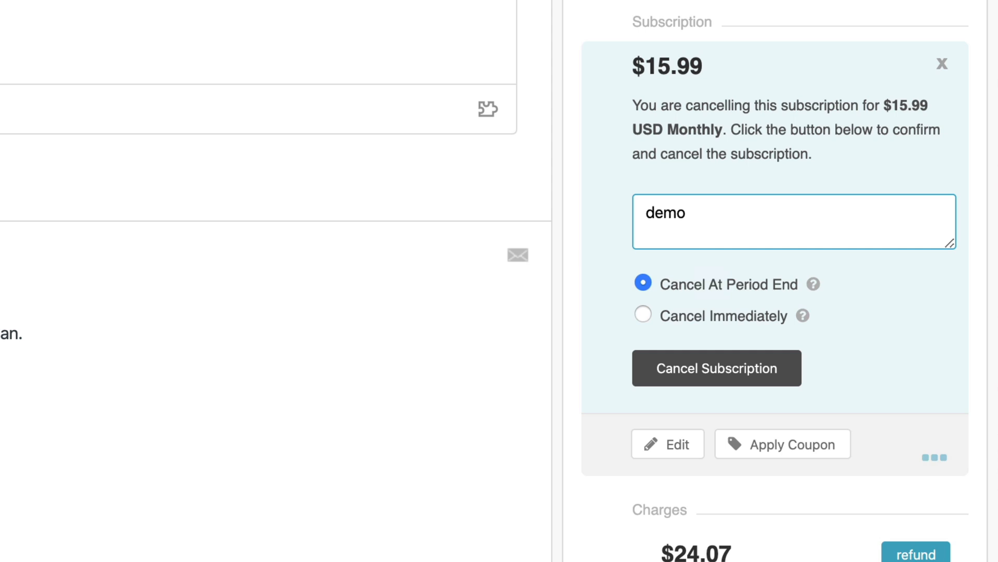
click(715, 368)
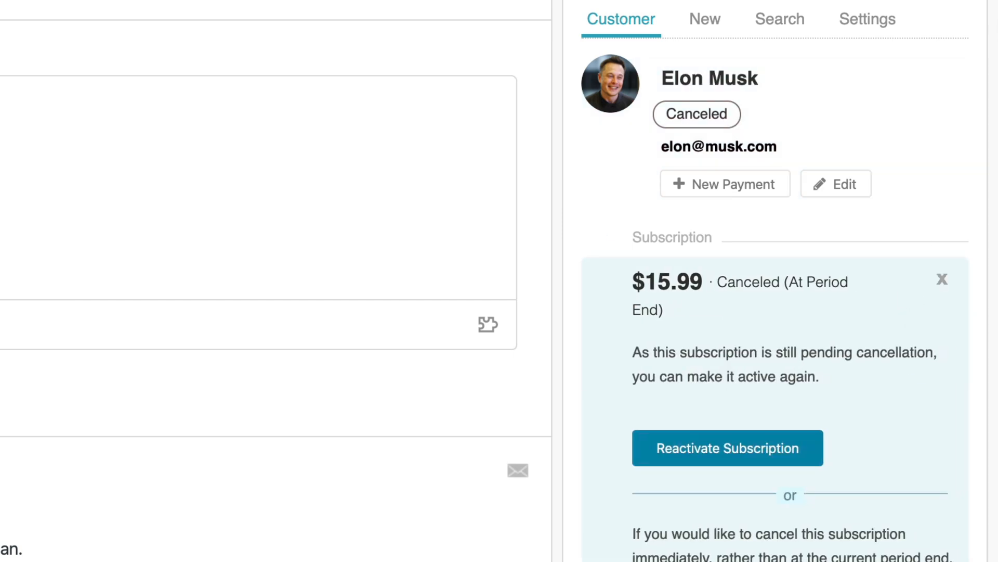
click(727, 447)
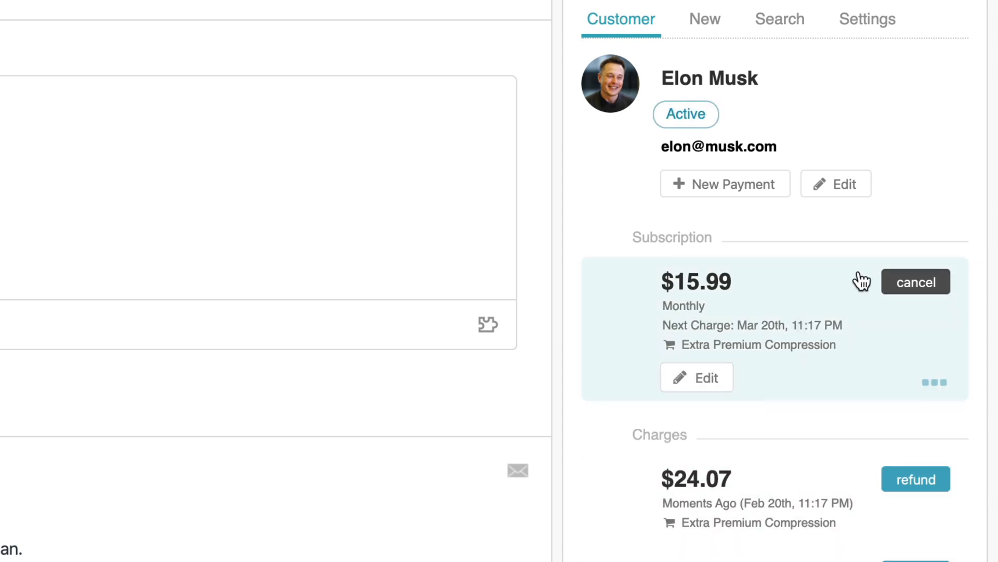
Create a $5.99 monthly Premium Compression payment page without sending email or SMS.
click(704, 19)
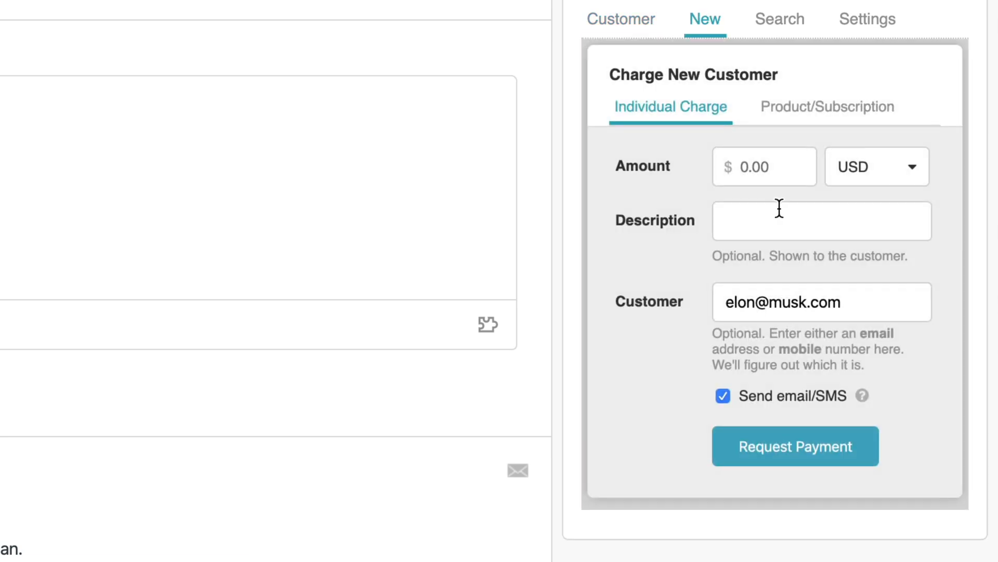
mouse_move(817, 134)
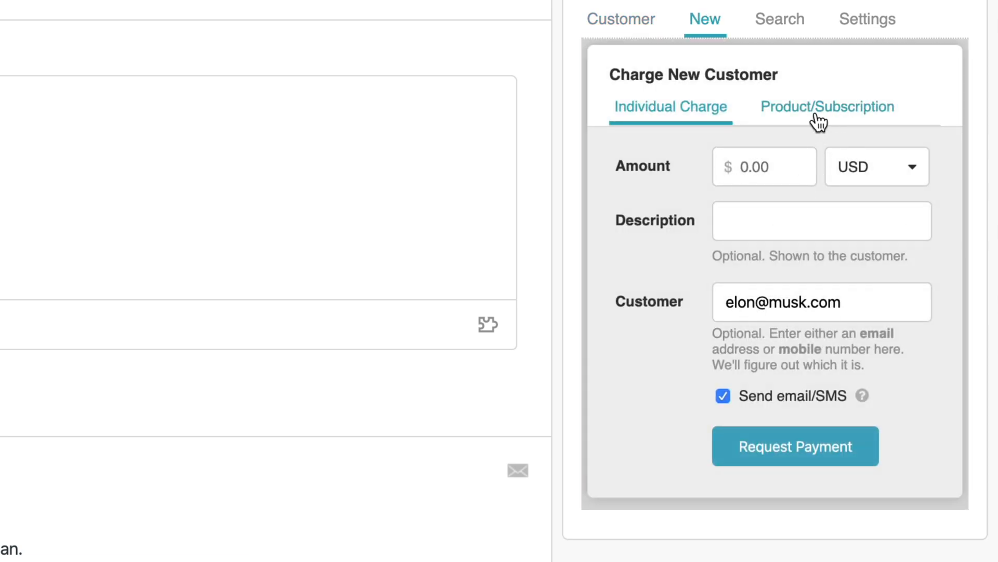
click(827, 106)
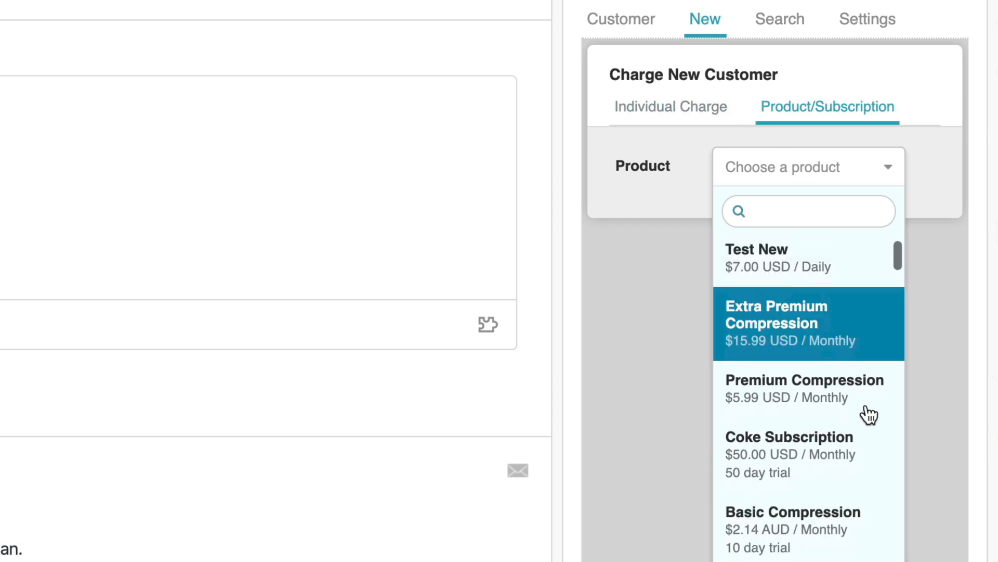
click(804, 389)
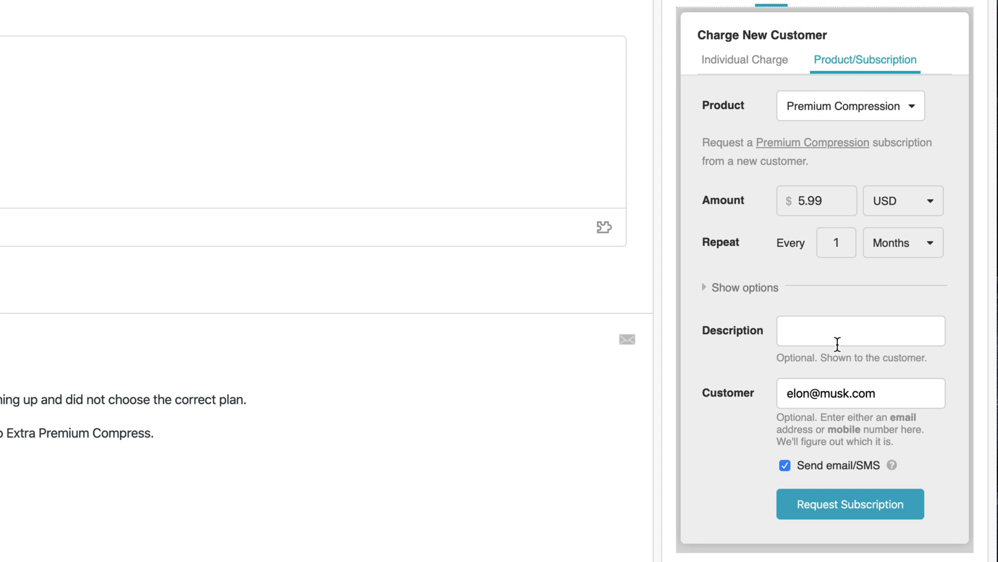
mouse_move(788, 479)
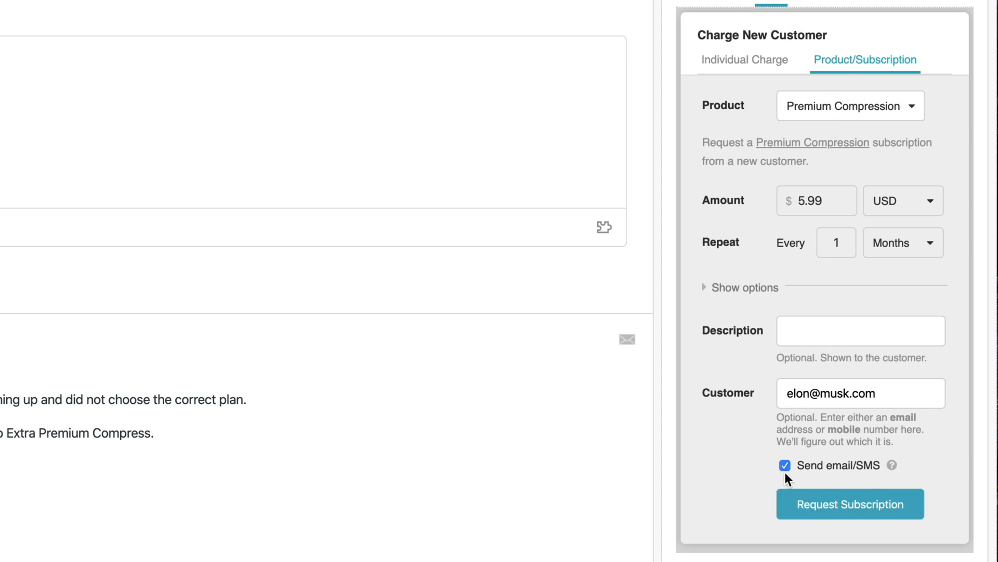
click(785, 465)
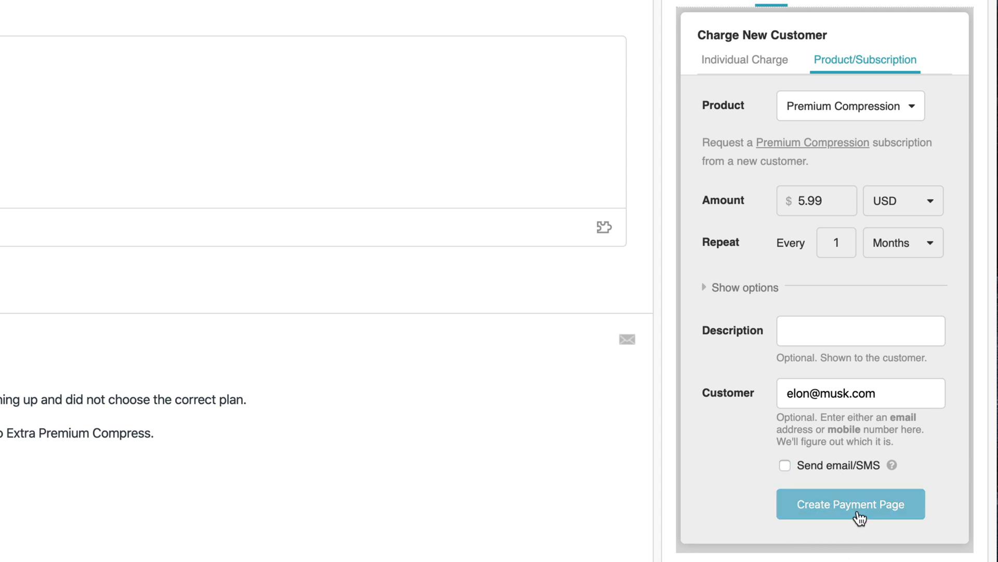
click(850, 505)
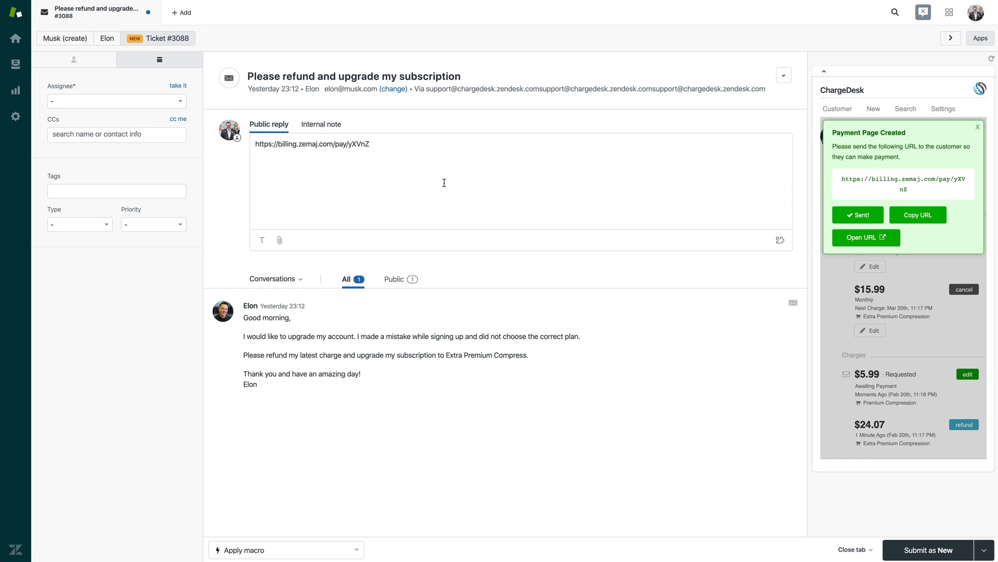
Dismiss the confirmation and add 'Please pay:' on a line above the payment link.
click(979, 127)
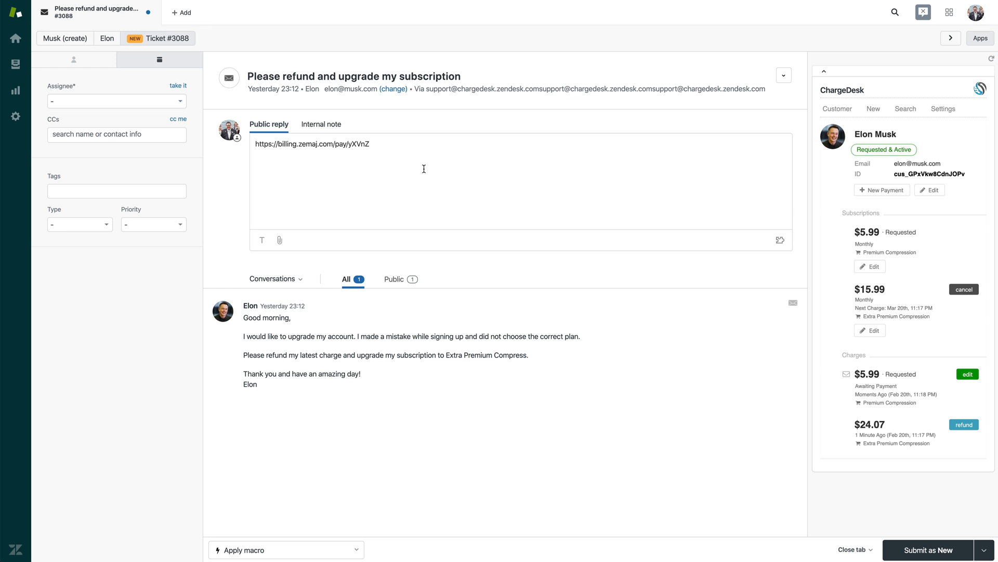
key(Enter)
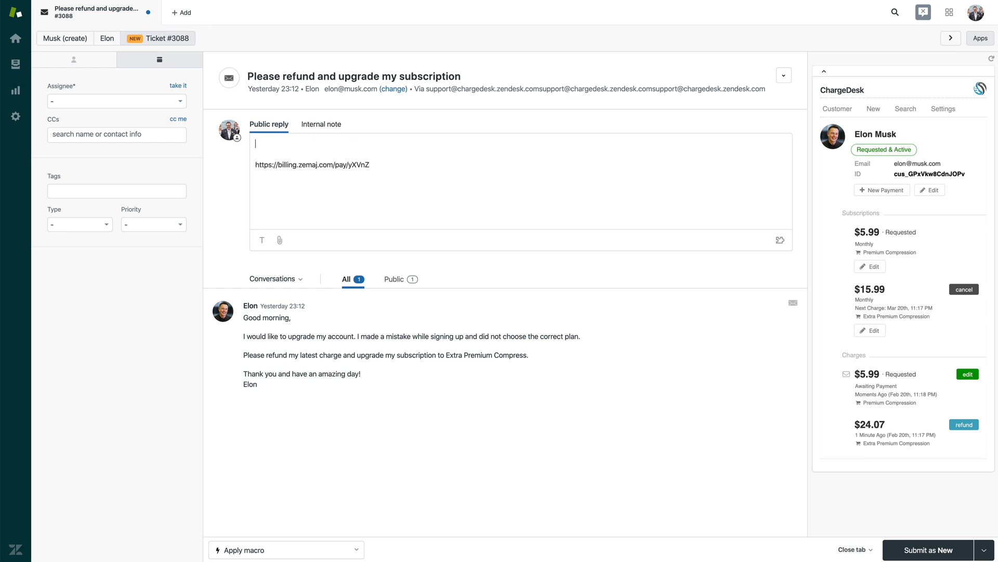
text(Please)
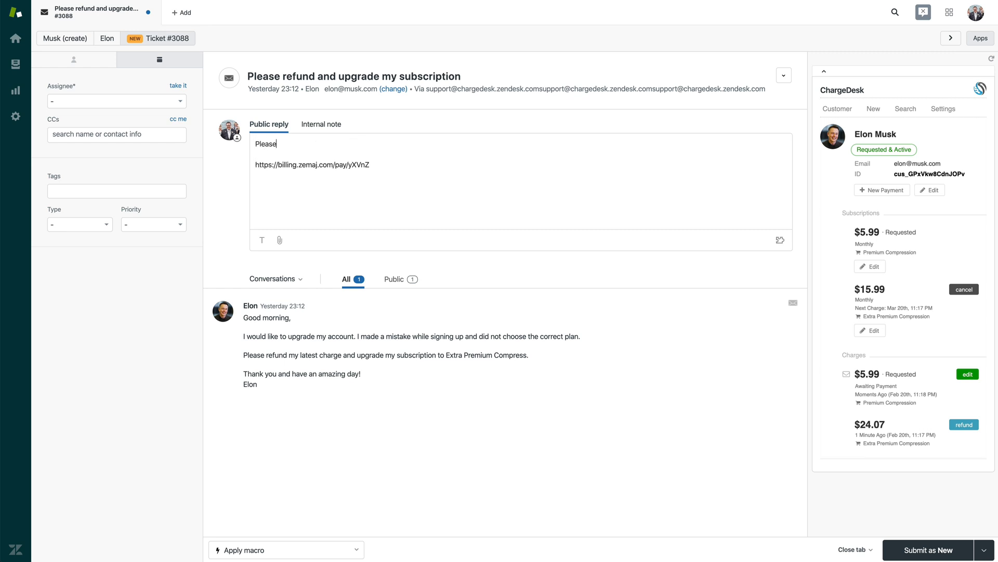
text(pay:)
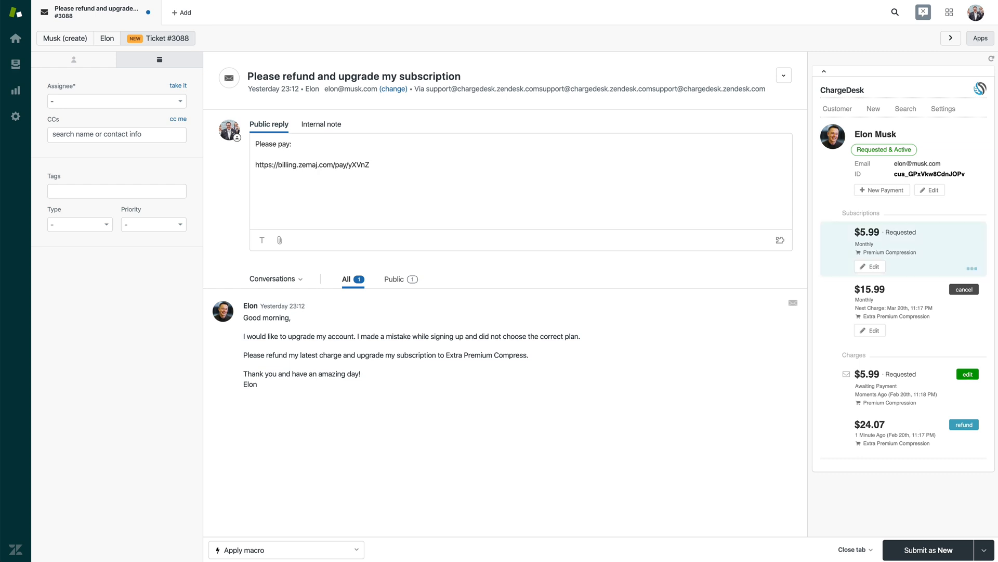
click(905, 108)
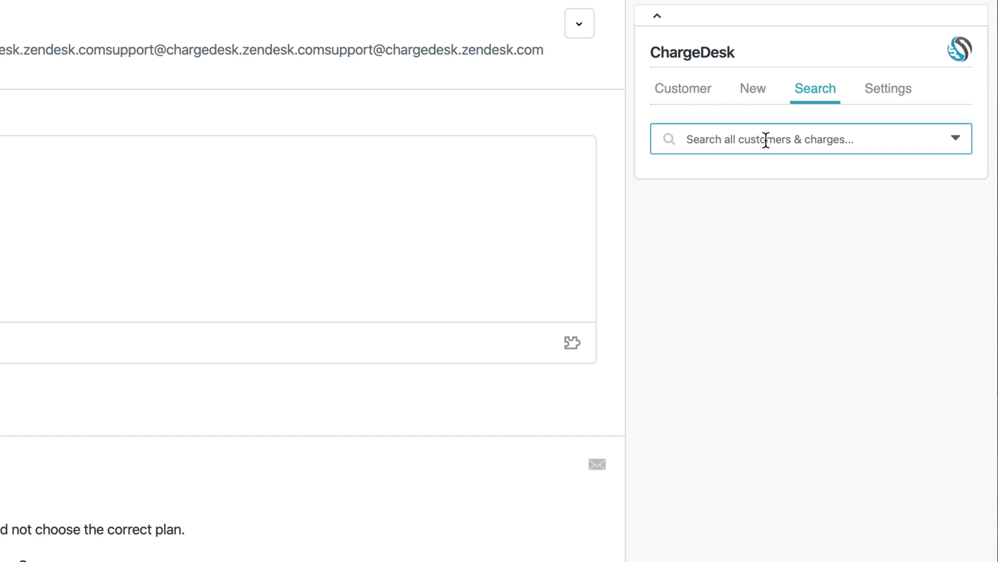
mouse_move(771, 188)
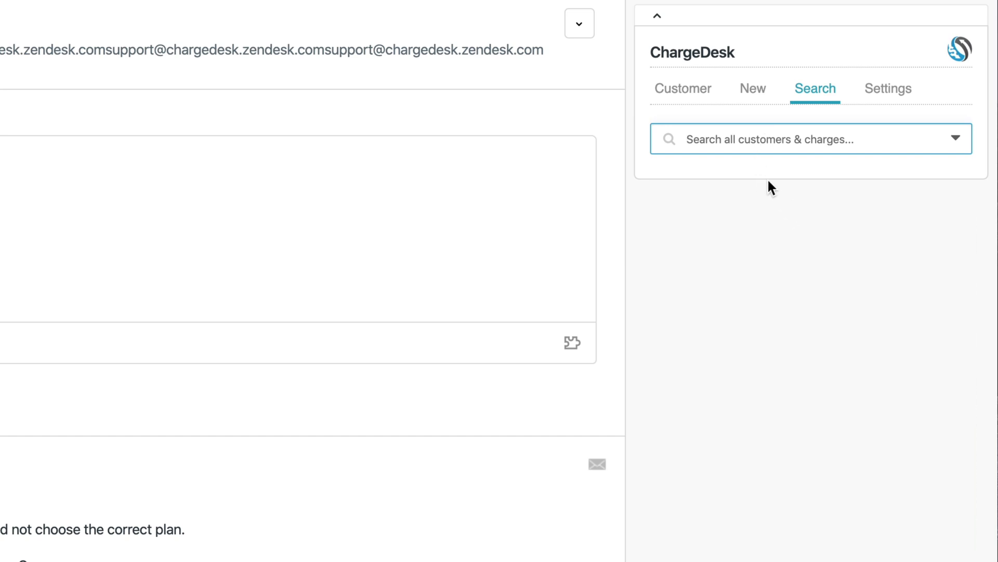
mouse_move(755, 258)
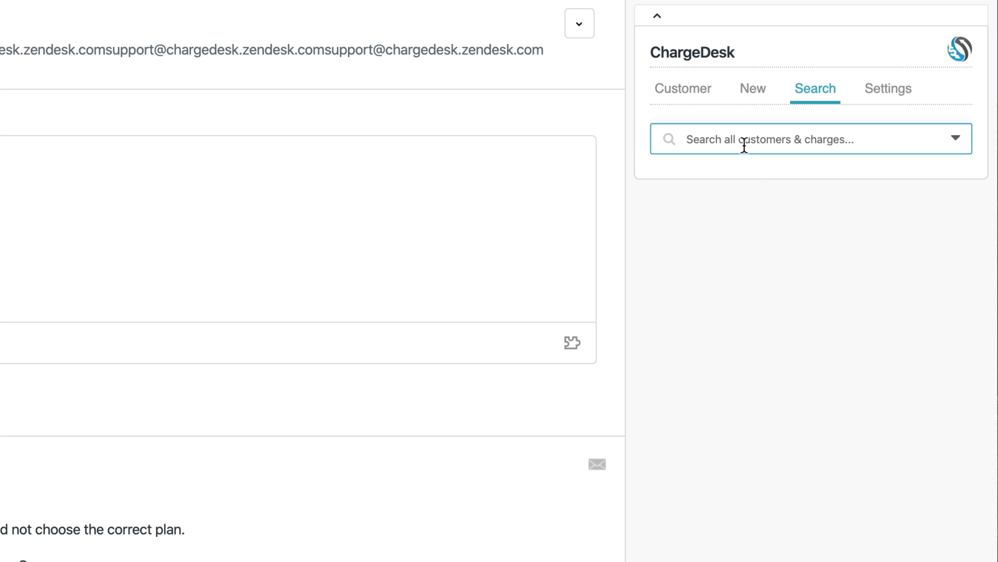
mouse_move(740, 145)
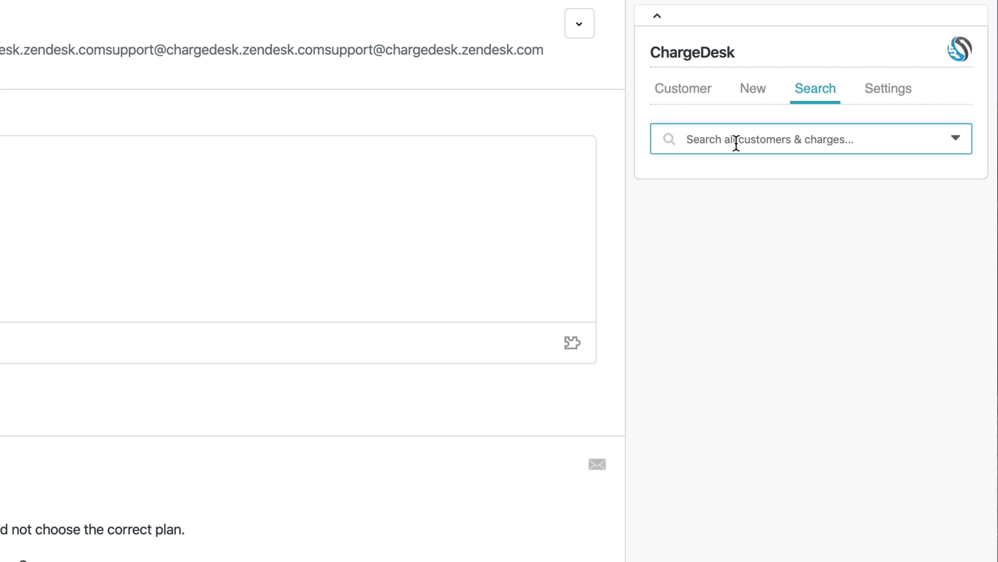
Search ChargeDesk for card digits 4444, matching three customers, then go to ChargeDesk's homepage.
text(4444)
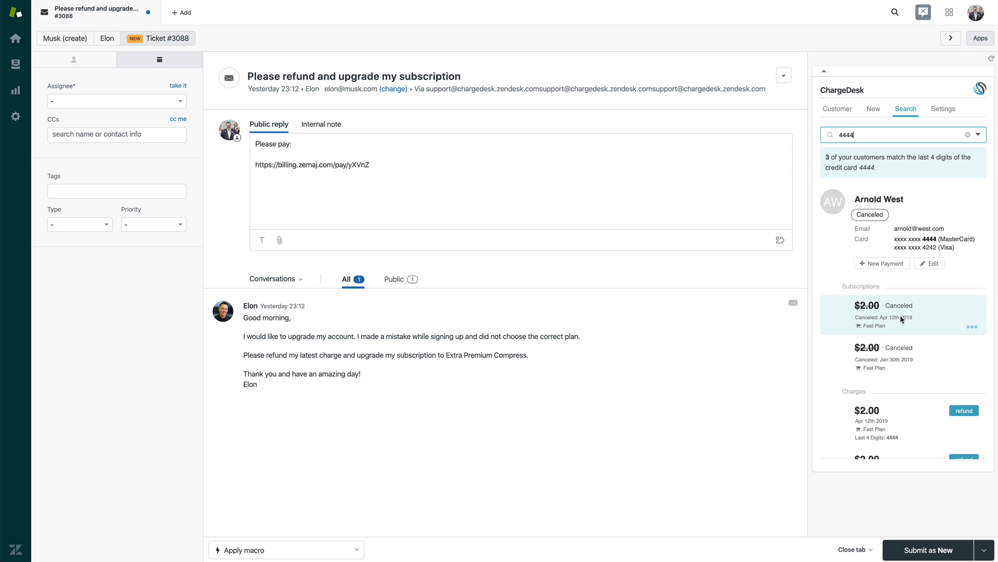
click(836, 109)
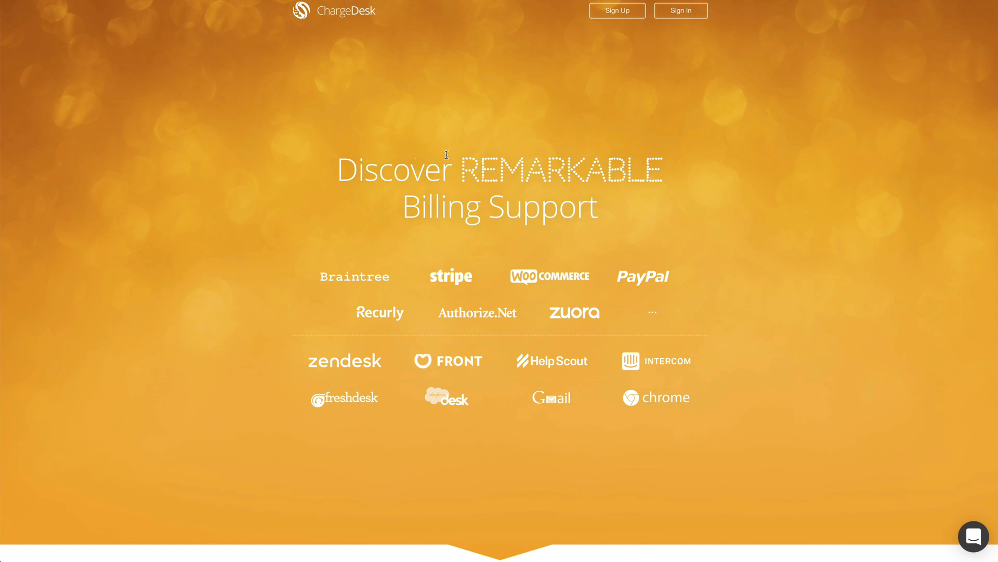
mouse_move(482, 150)
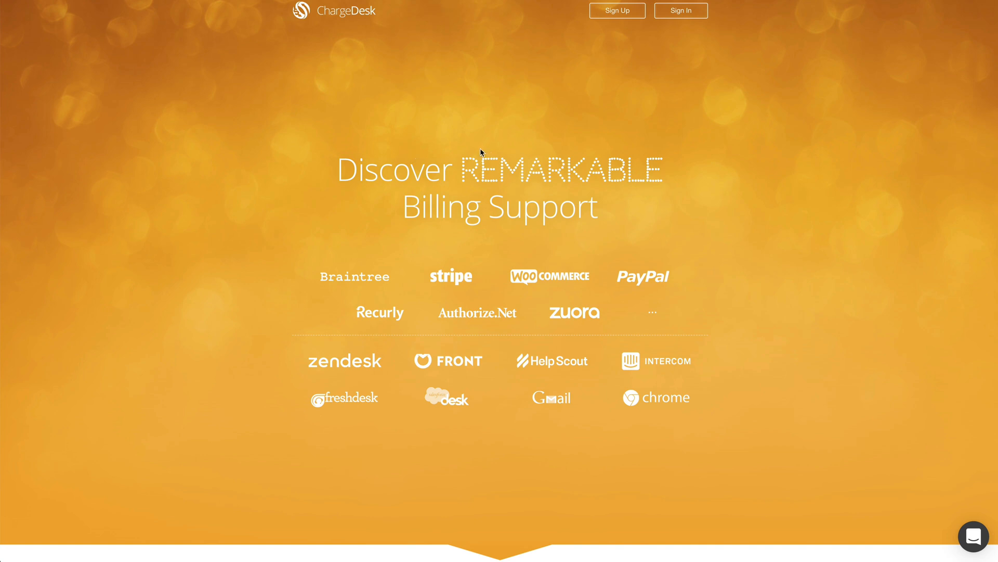
mouse_move(618, 54)
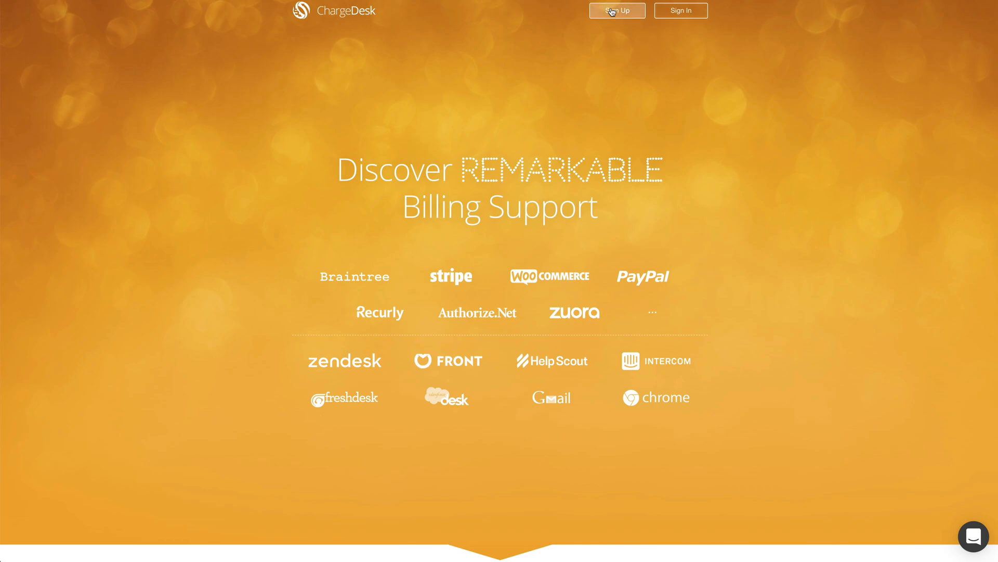
Begin ChargeDesk sign-up using the Zendesk helpdesk option.
click(616, 10)
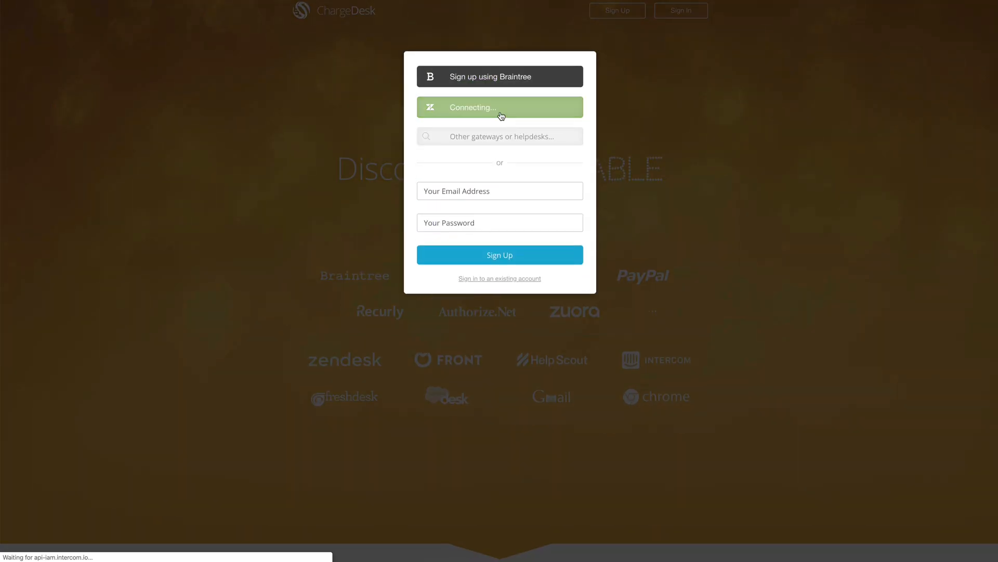
click(500, 107)
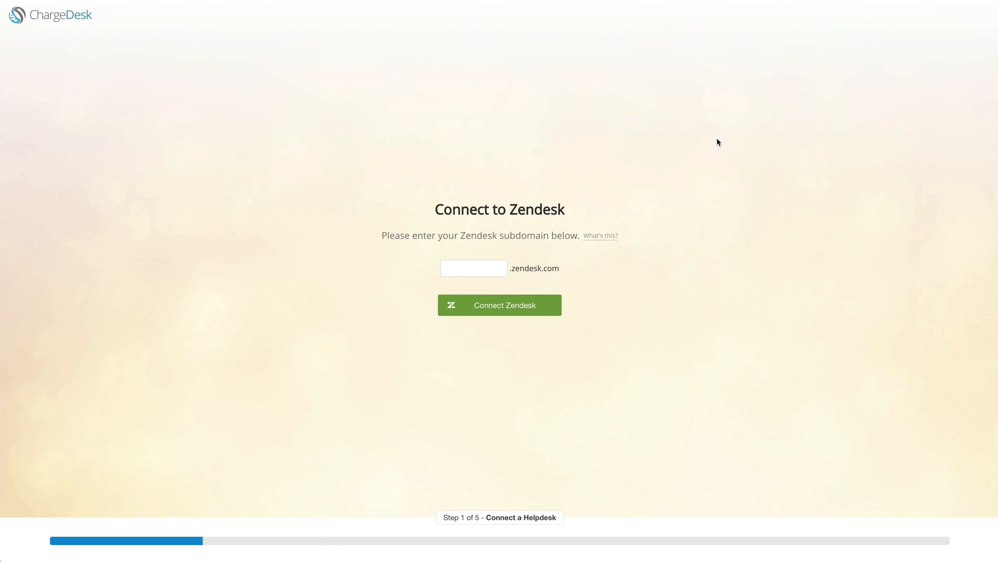
mouse_move(577, 160)
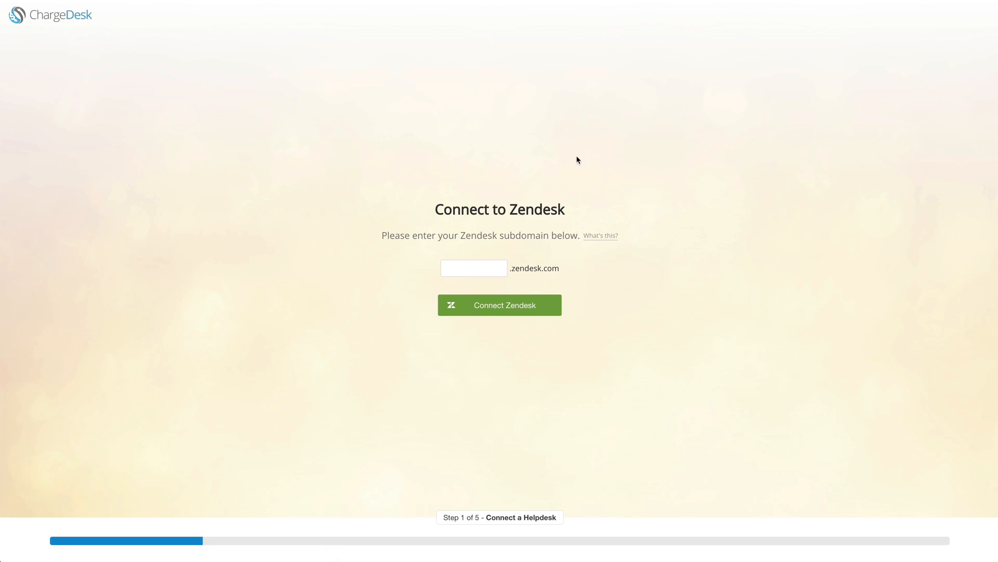
mouse_move(535, 167)
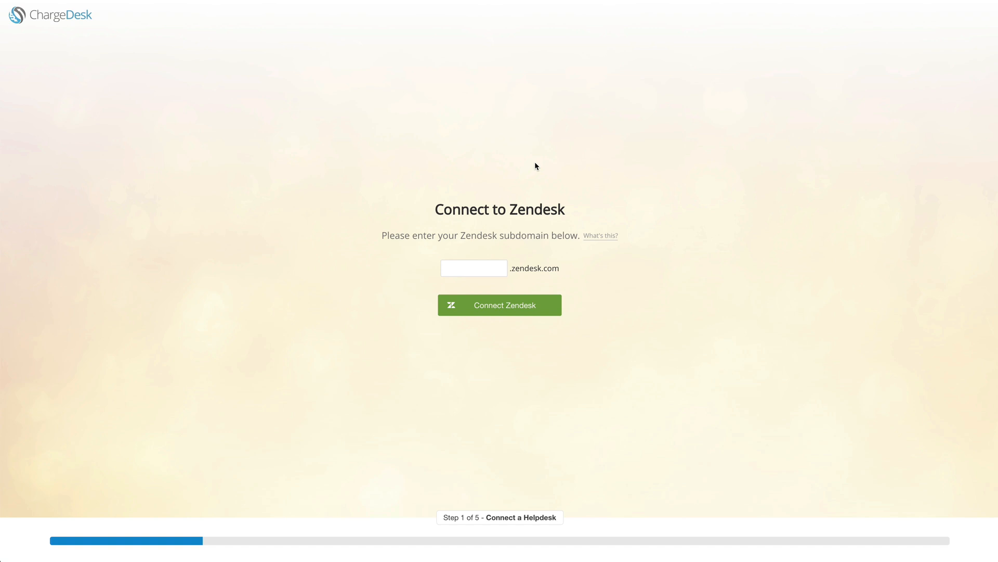